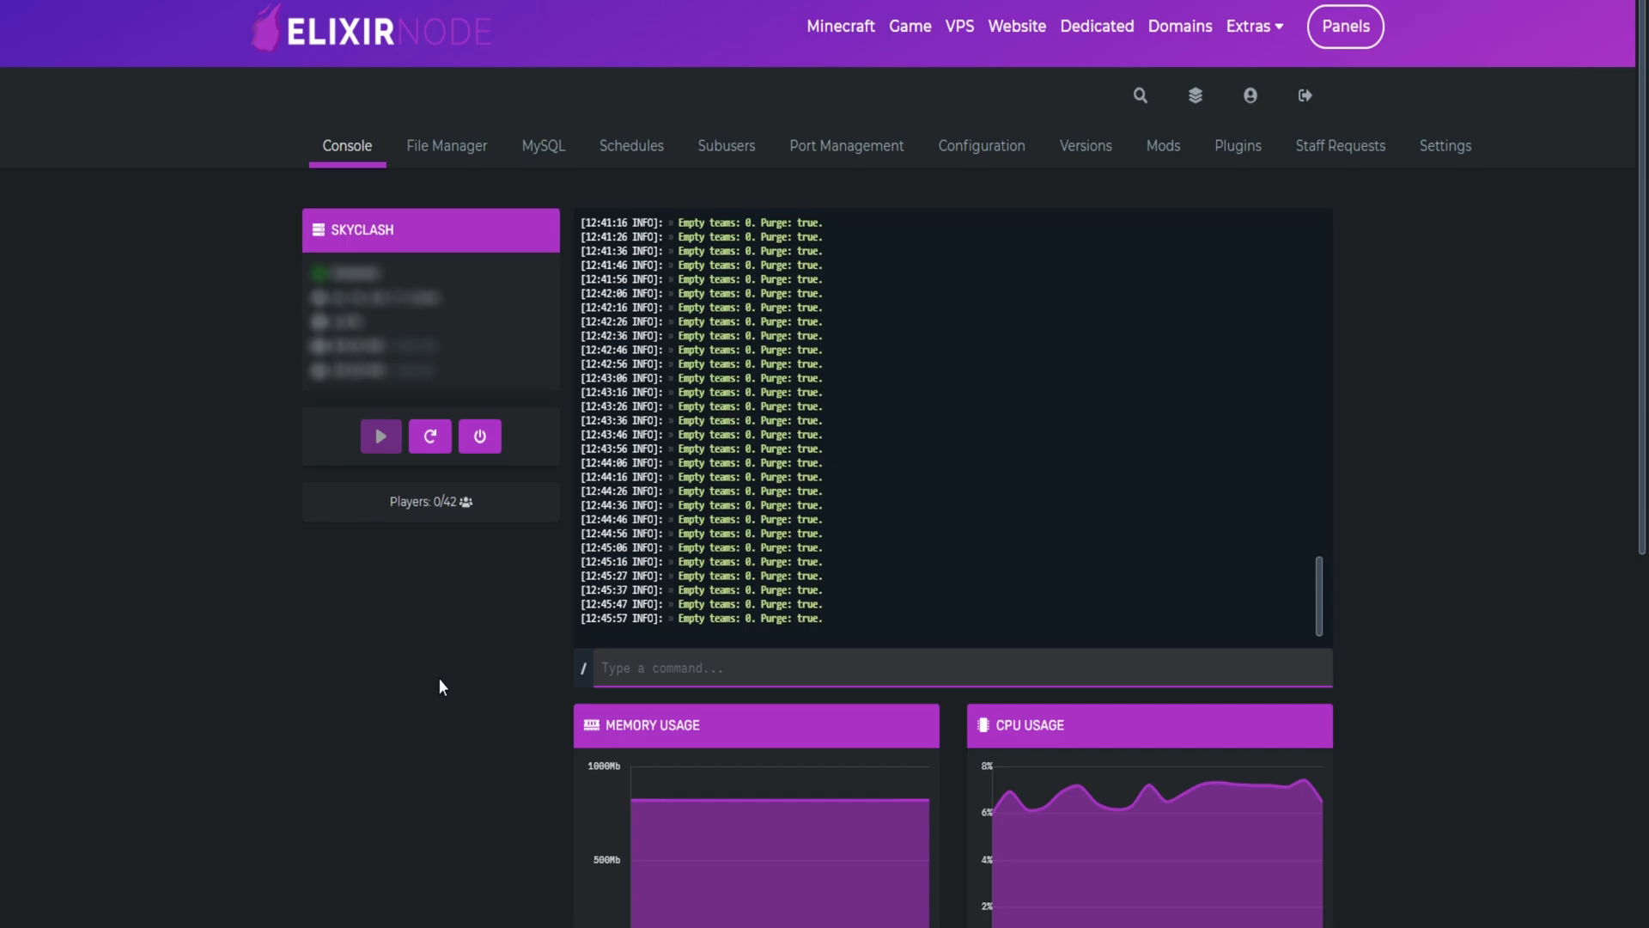
{"action": "mouse_move", "coordinate": [389, 468]}
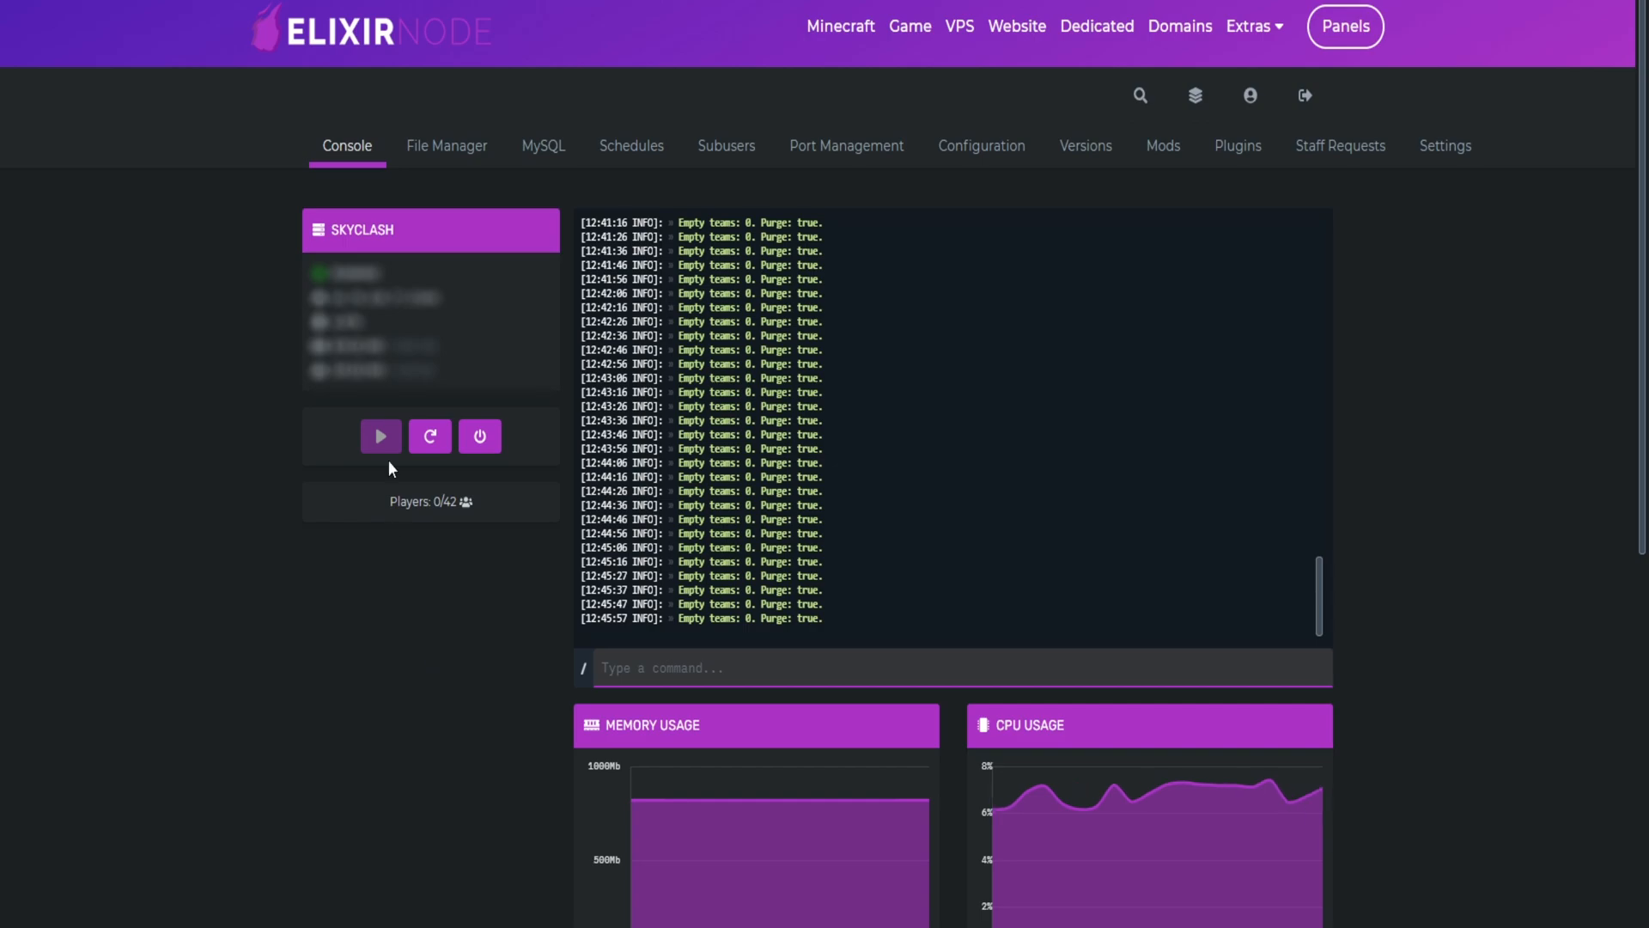
{"action": "mouse_move", "coordinate": [446, 145]}
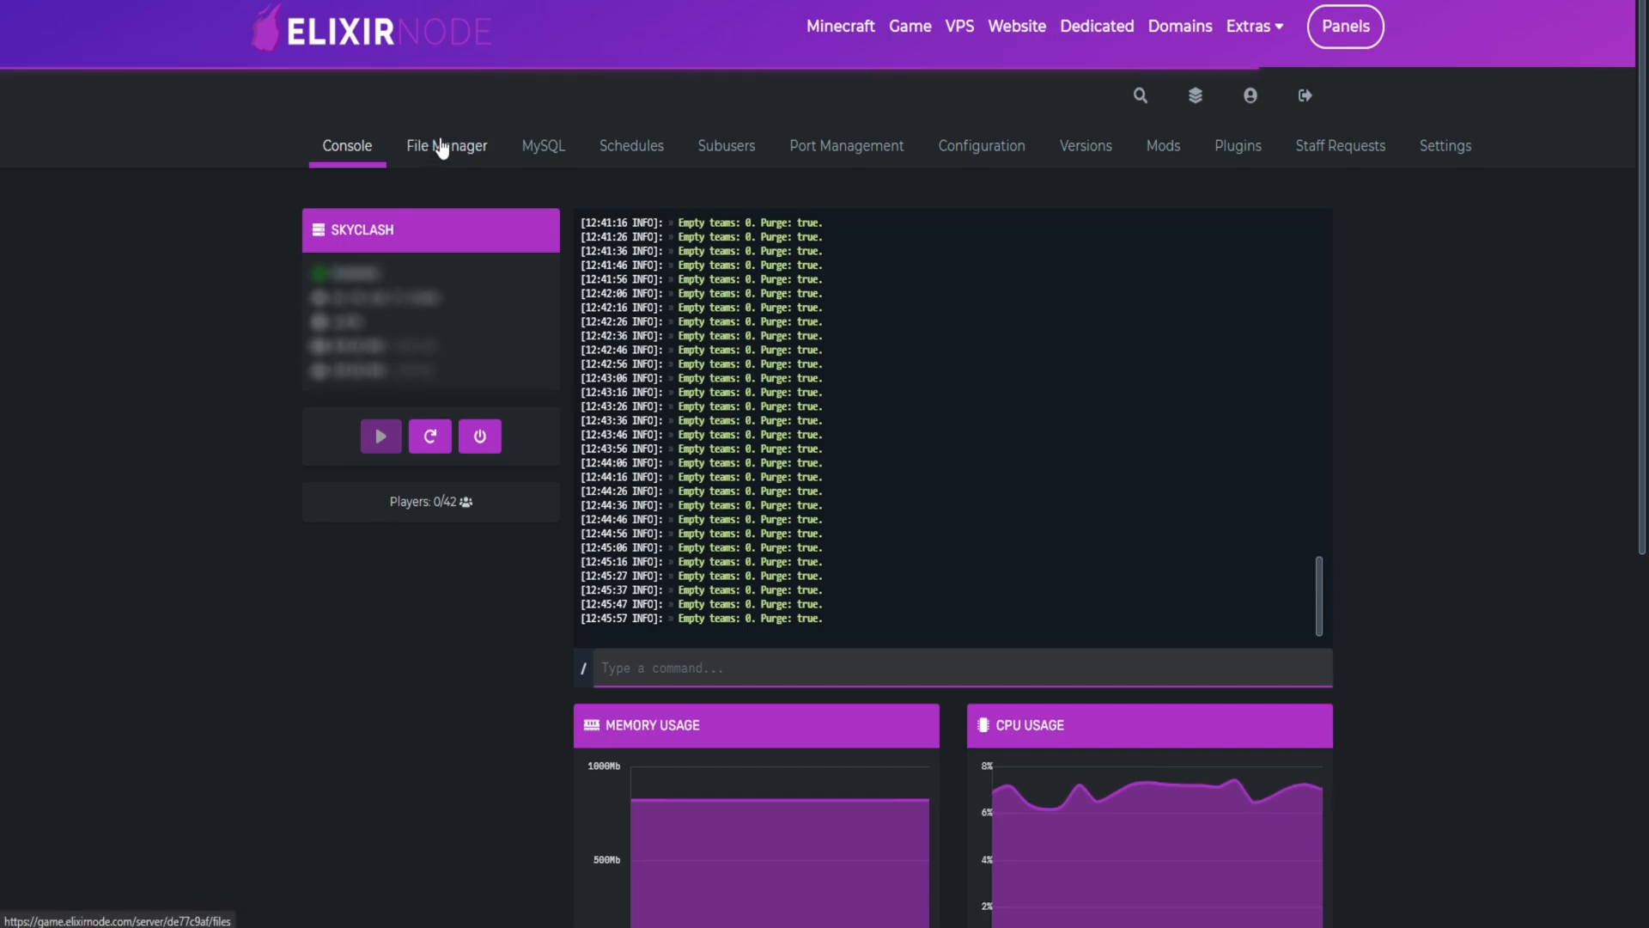
- Show the SkyClash server's file listing, scrolled down to server.properties
{"action": "left_click", "coordinate": [445, 145]}
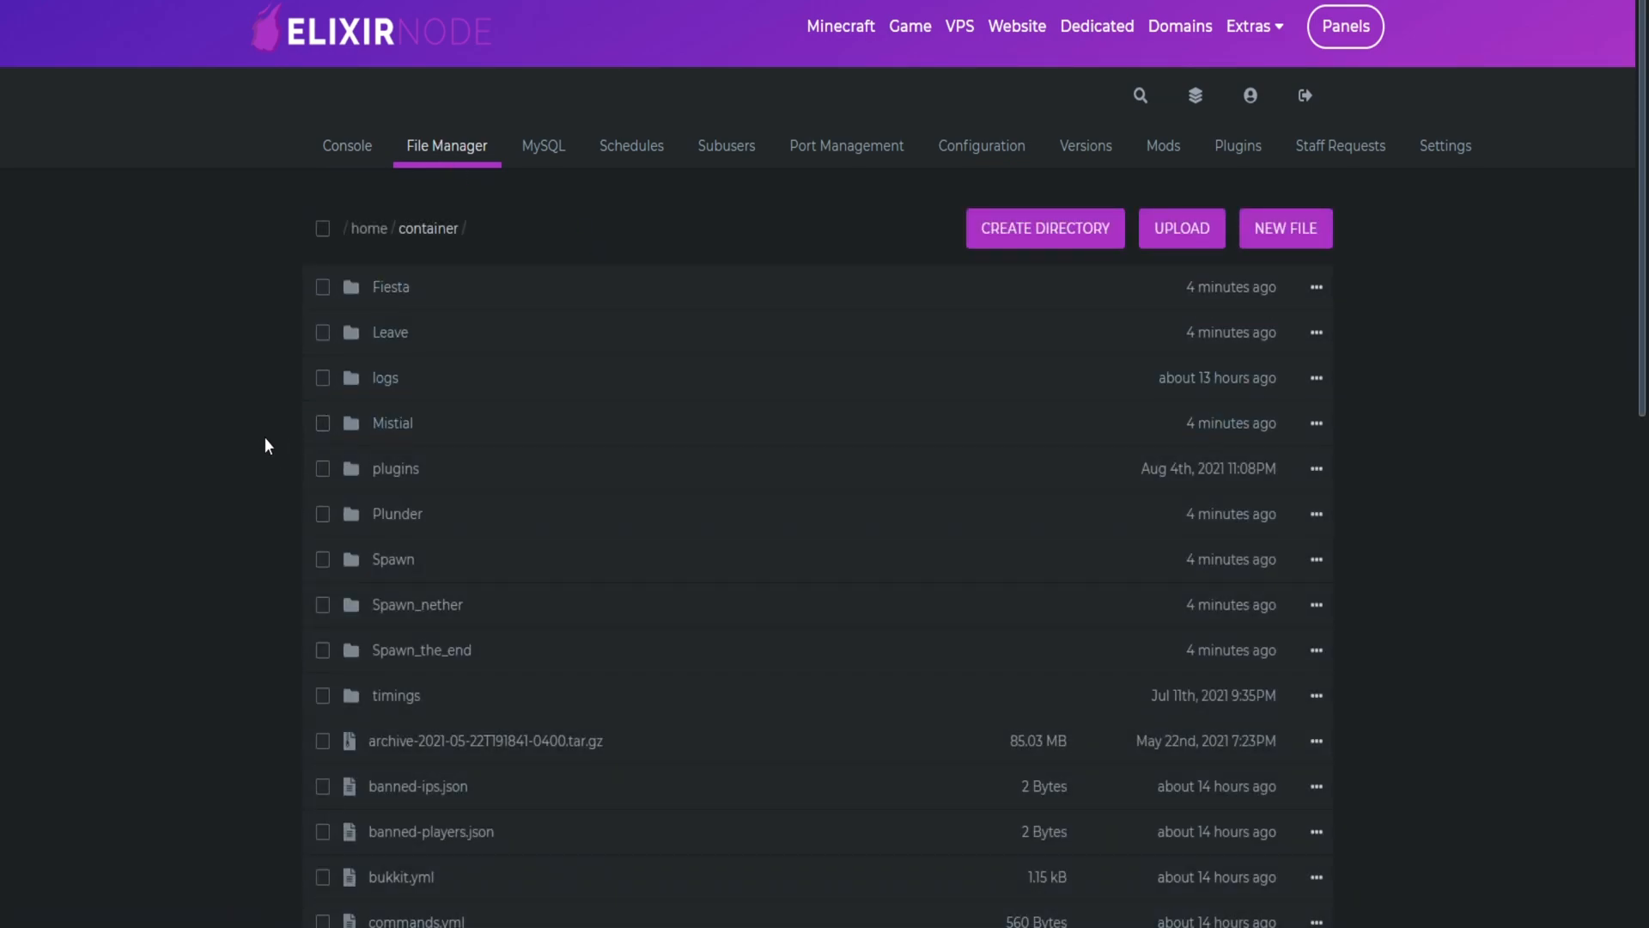
{"action": "scroll", "scroll_direction": "down", "scroll_amount": 3}
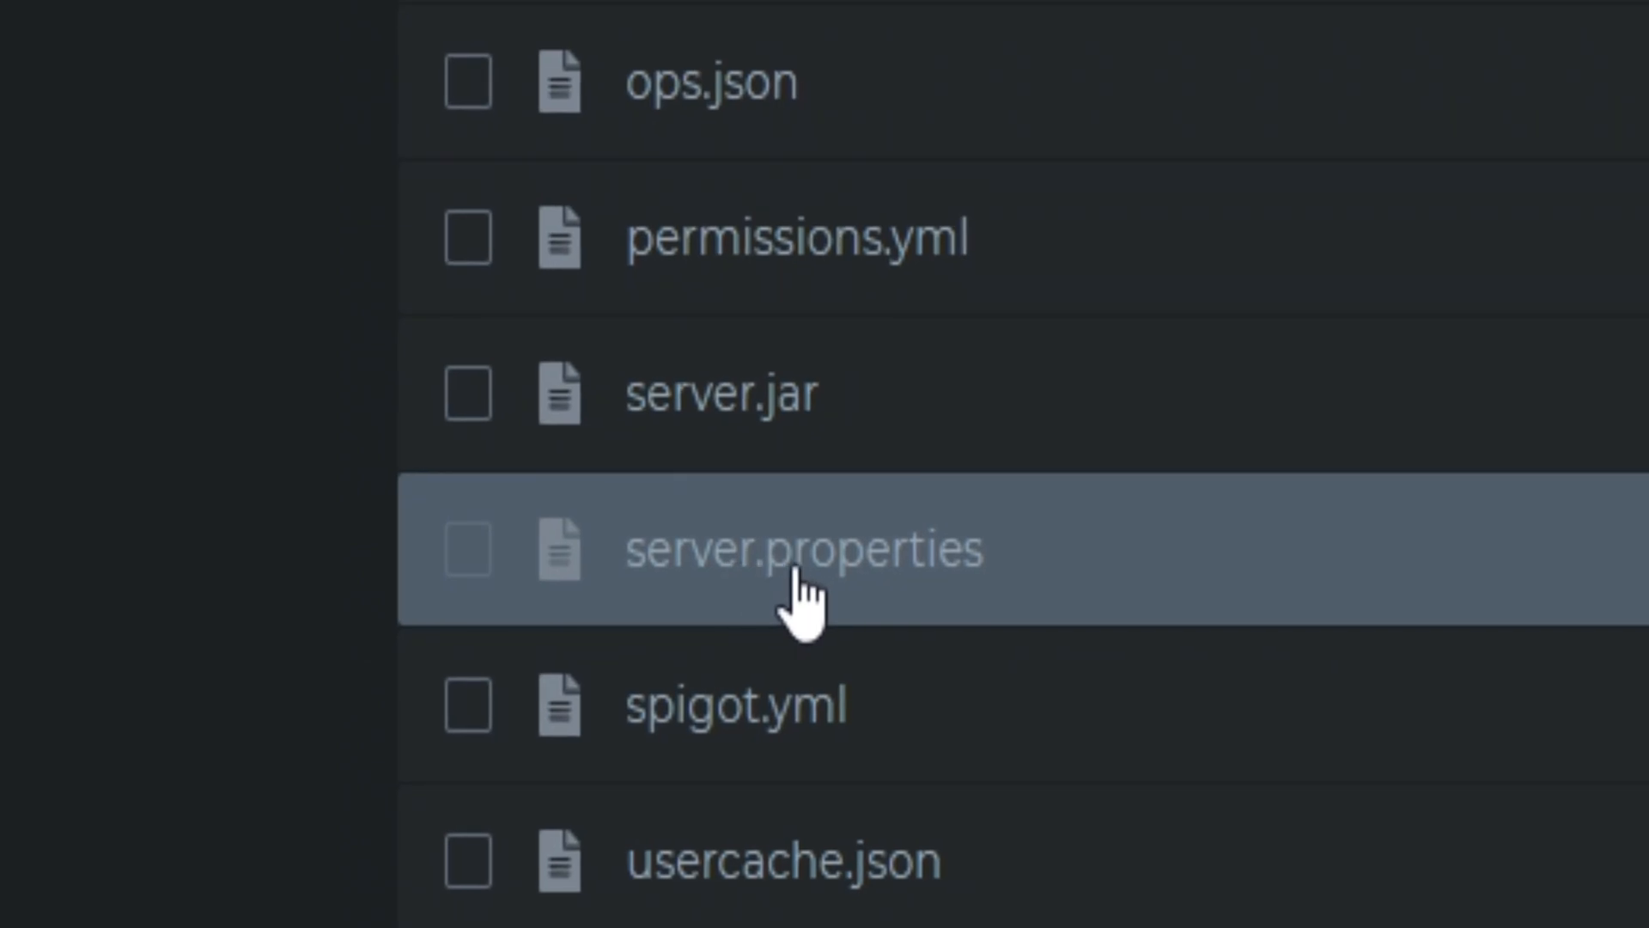
- Replace 'world' with 'spawn' on the level-name line of server.properties
{"action": "left_click", "coordinate": [803, 548]}
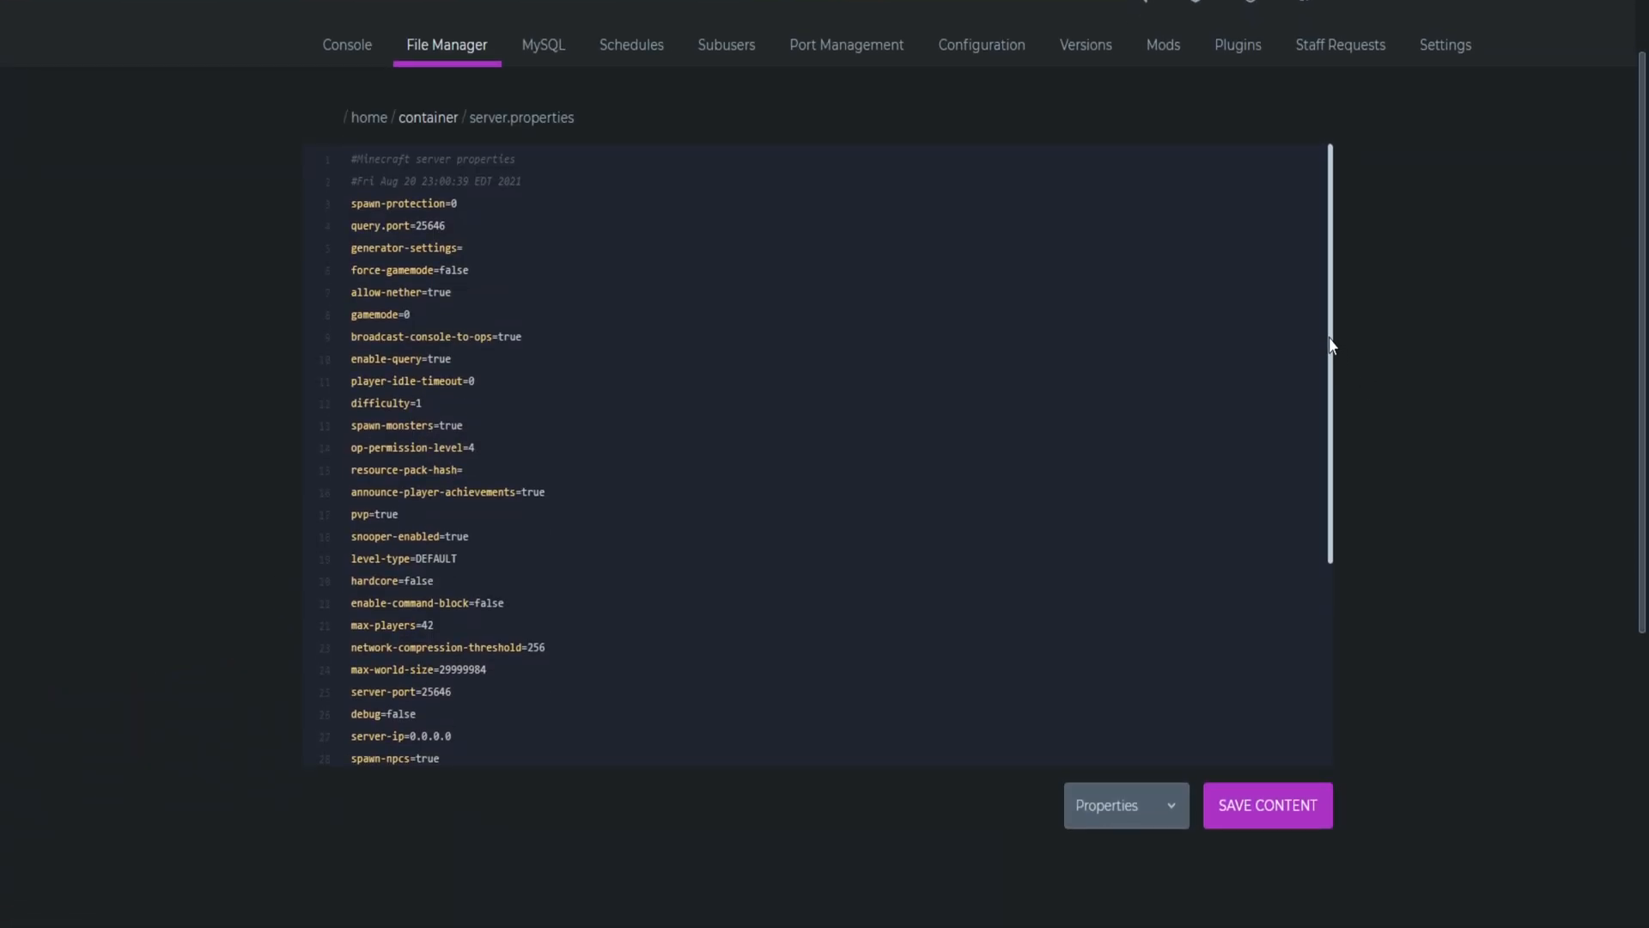
{"action": "scroll", "scroll_direction": "down", "scroll_amount": 3}
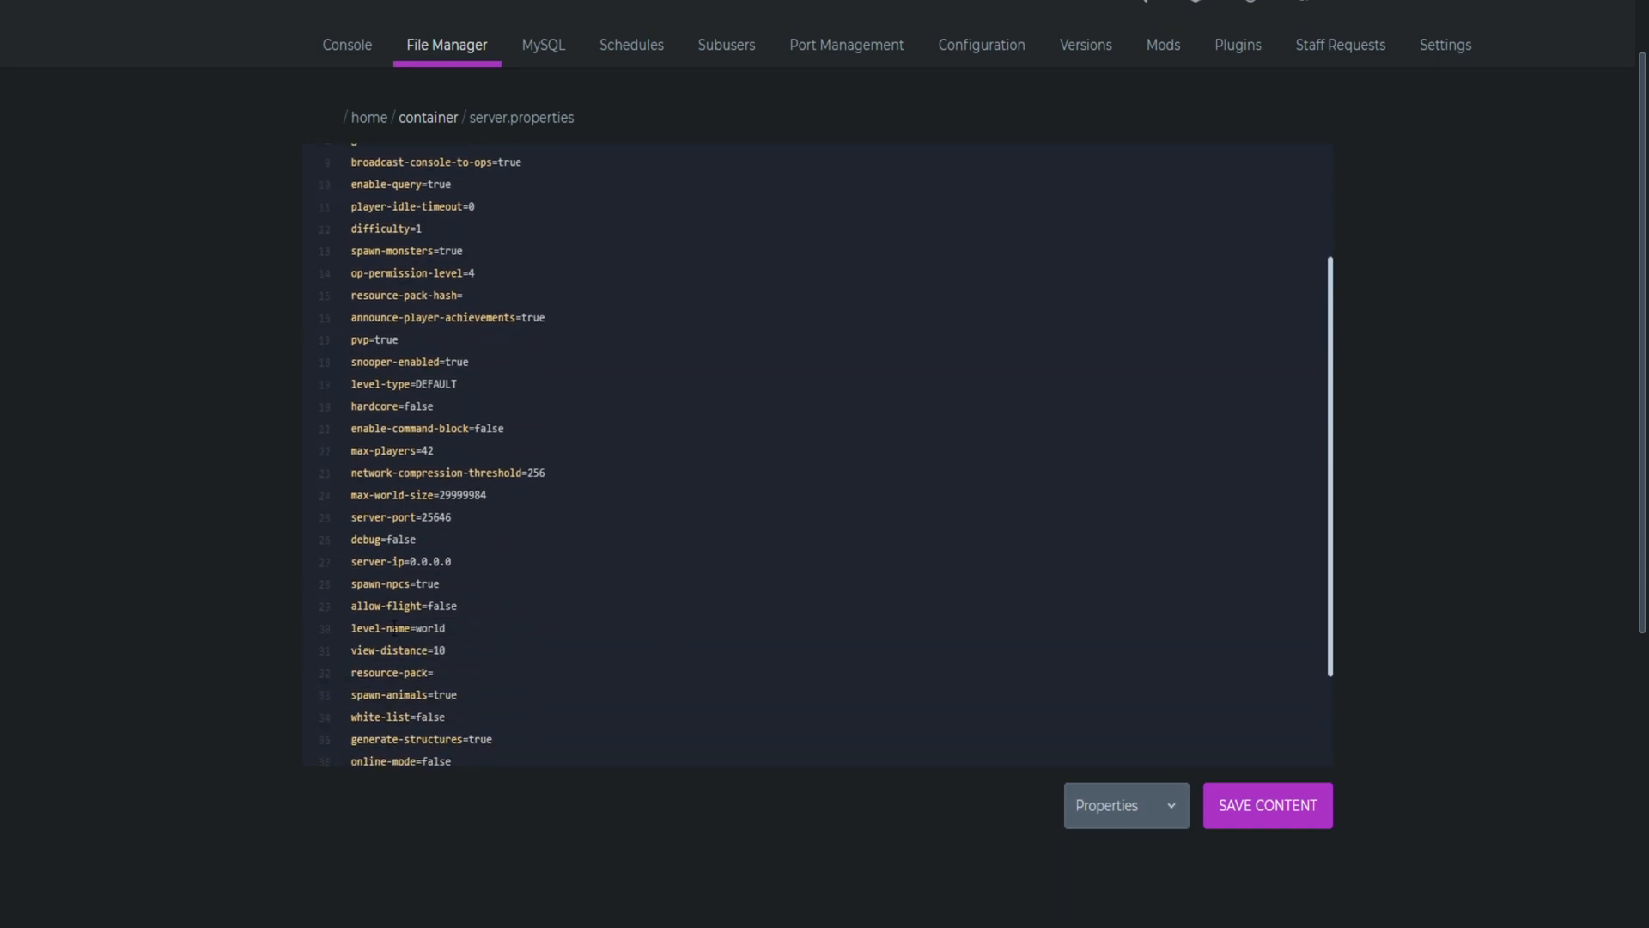
{"action": "double_click", "coordinate": [394, 627]}
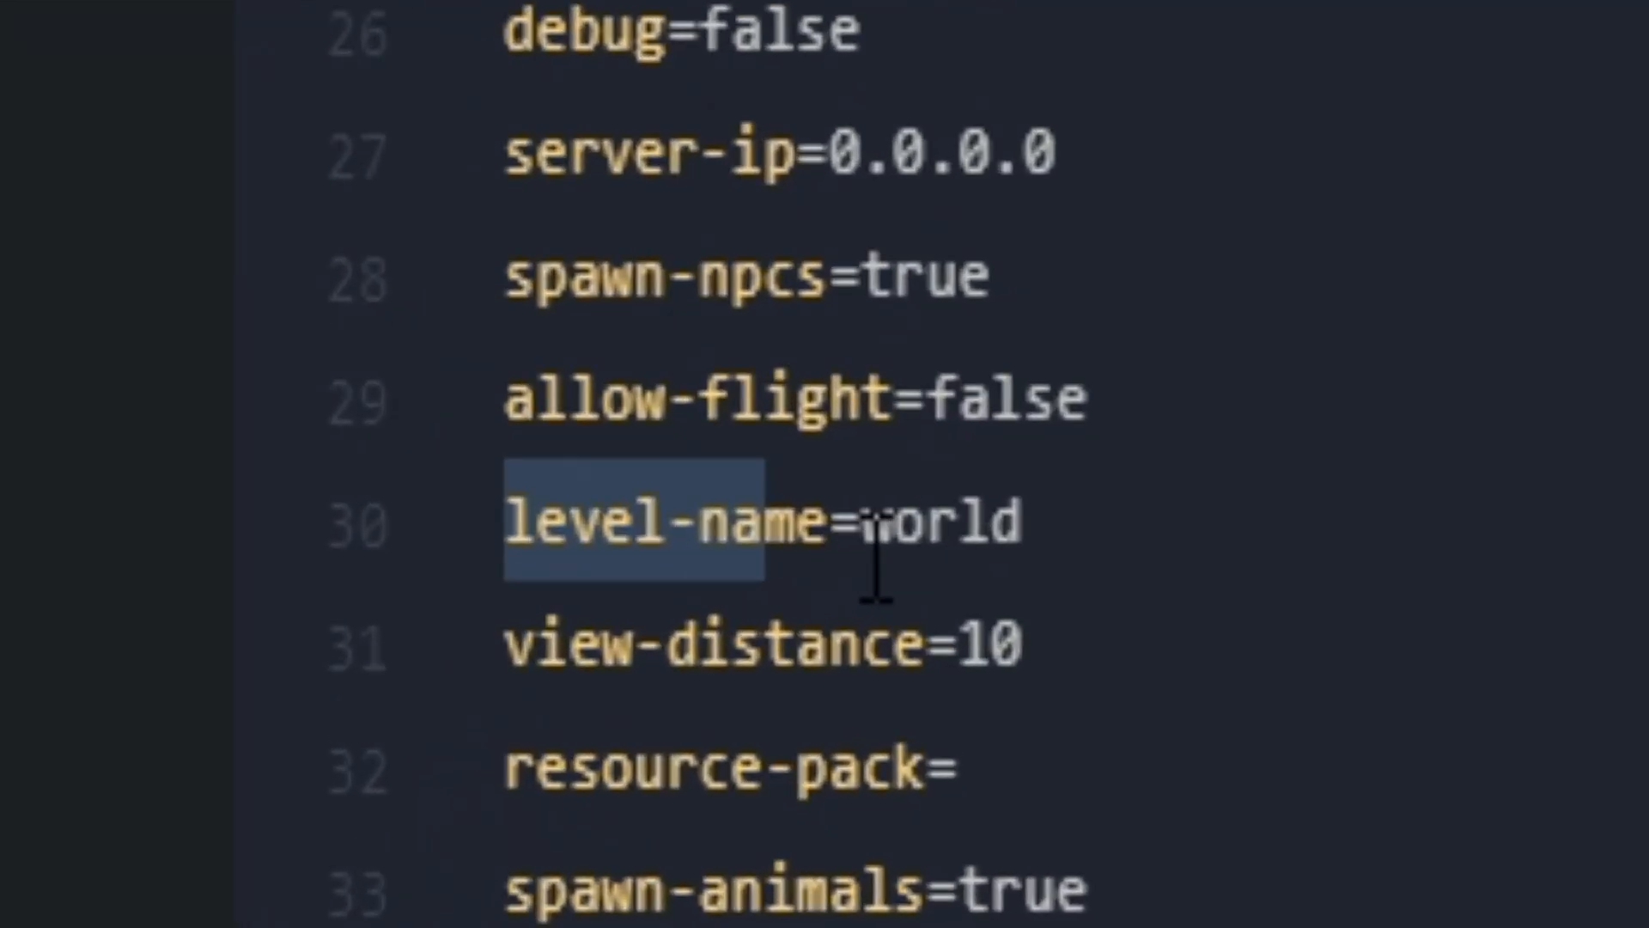
{"action": "left_click", "coordinate": [873, 523]}
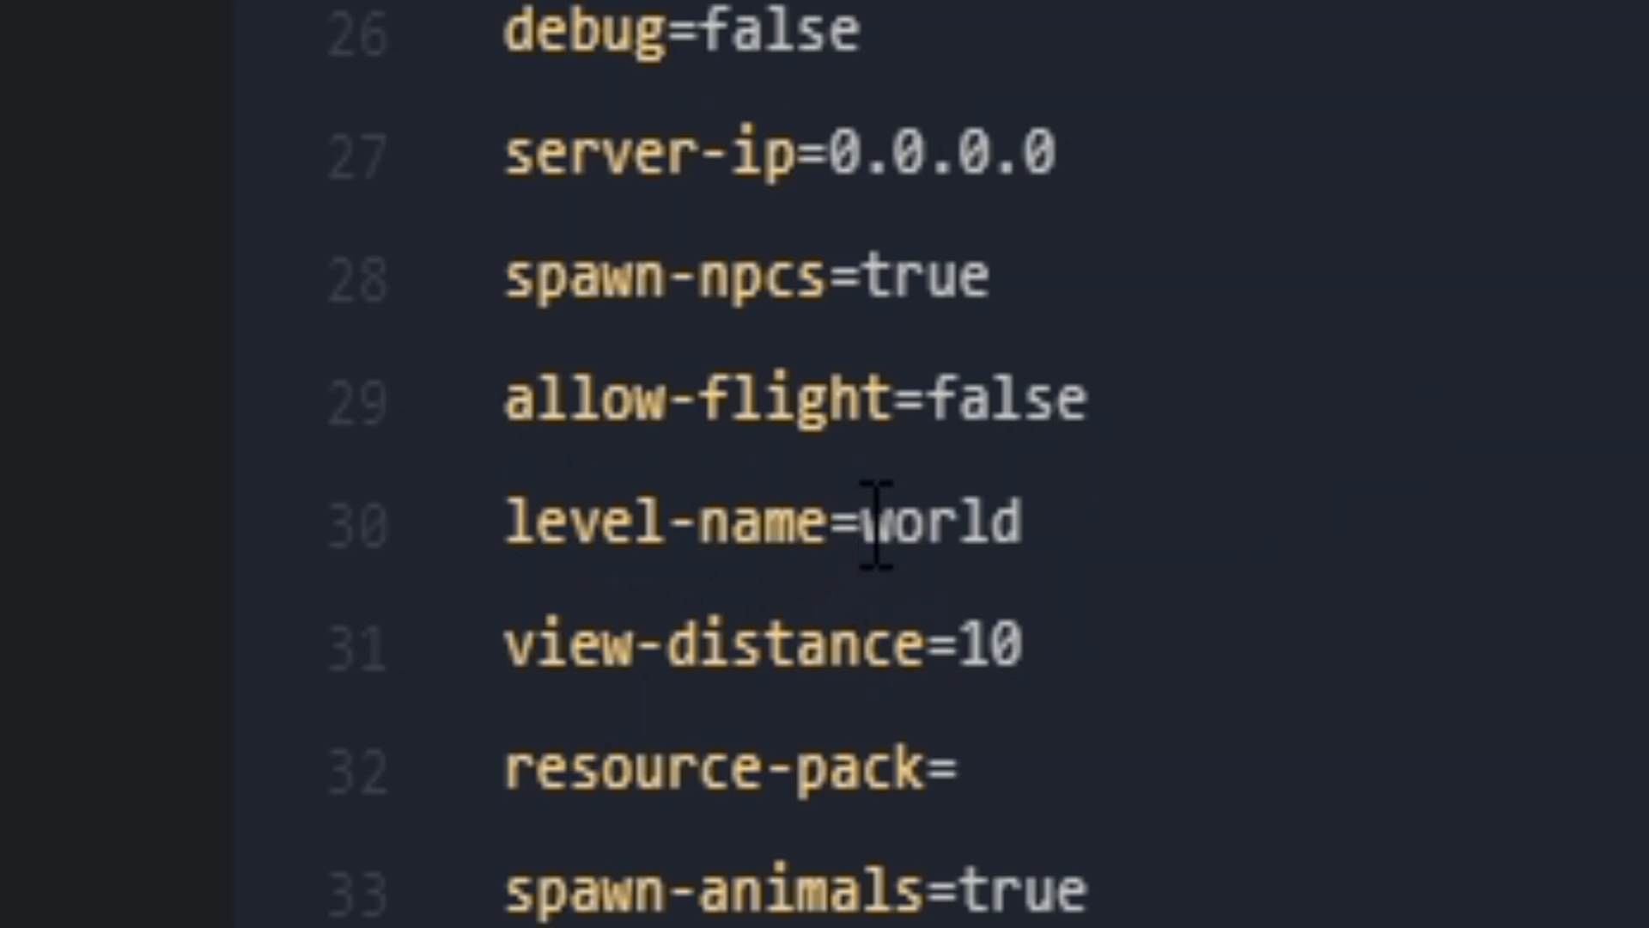
{"action": "double_click", "coordinate": [941, 523]}
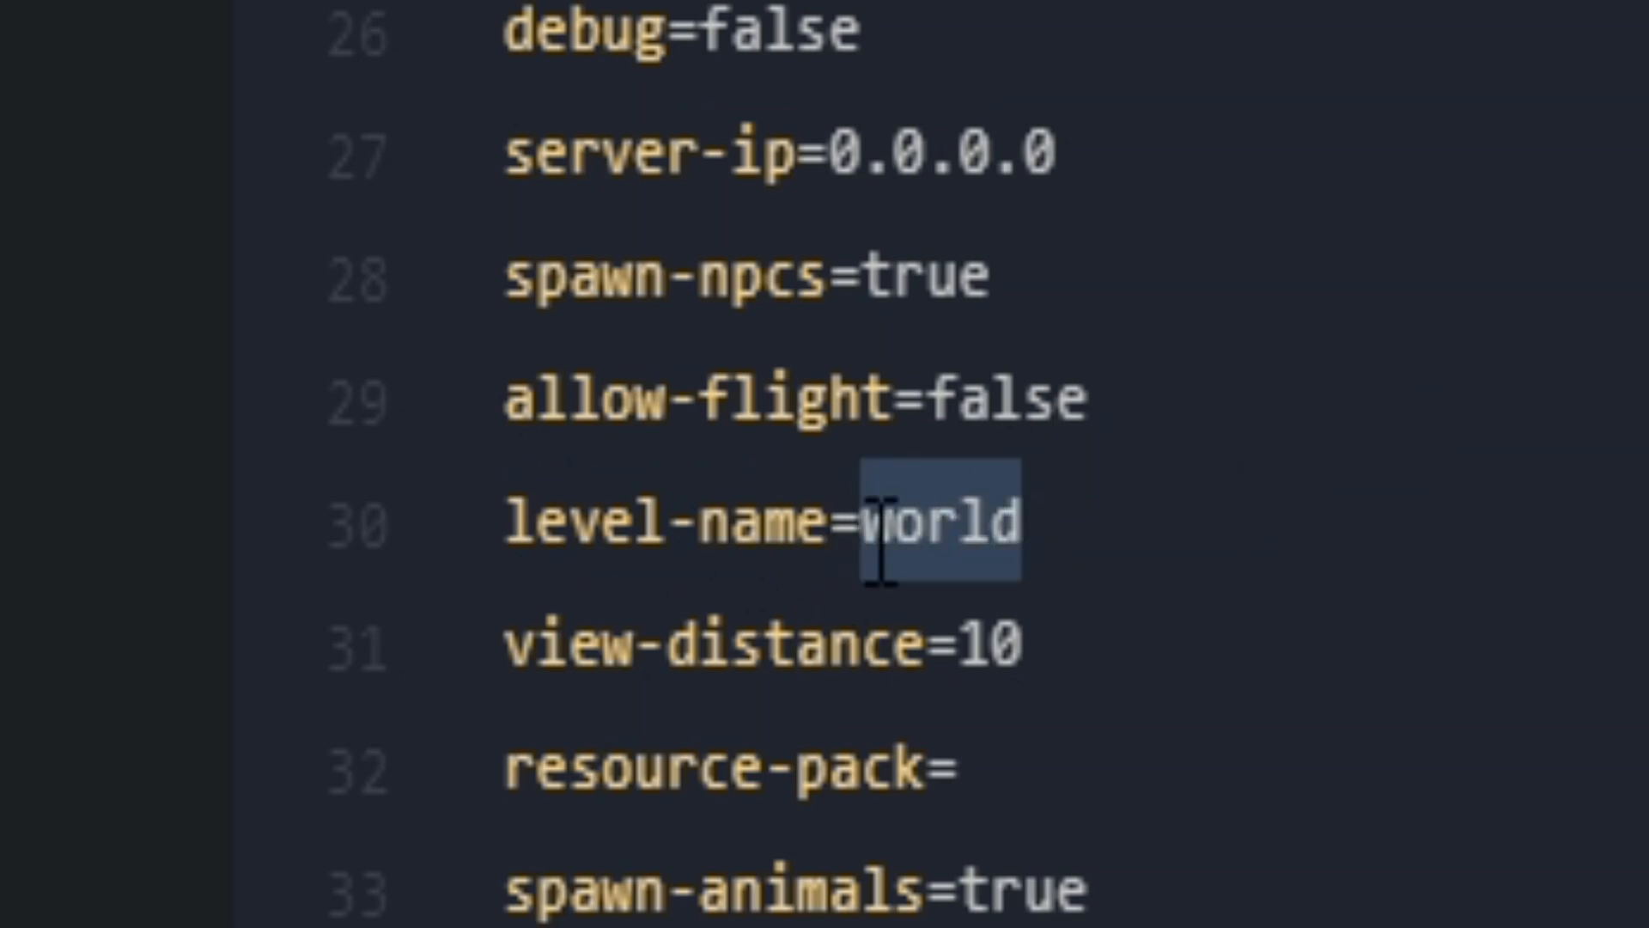
{"action": "type", "text": "spawn"}
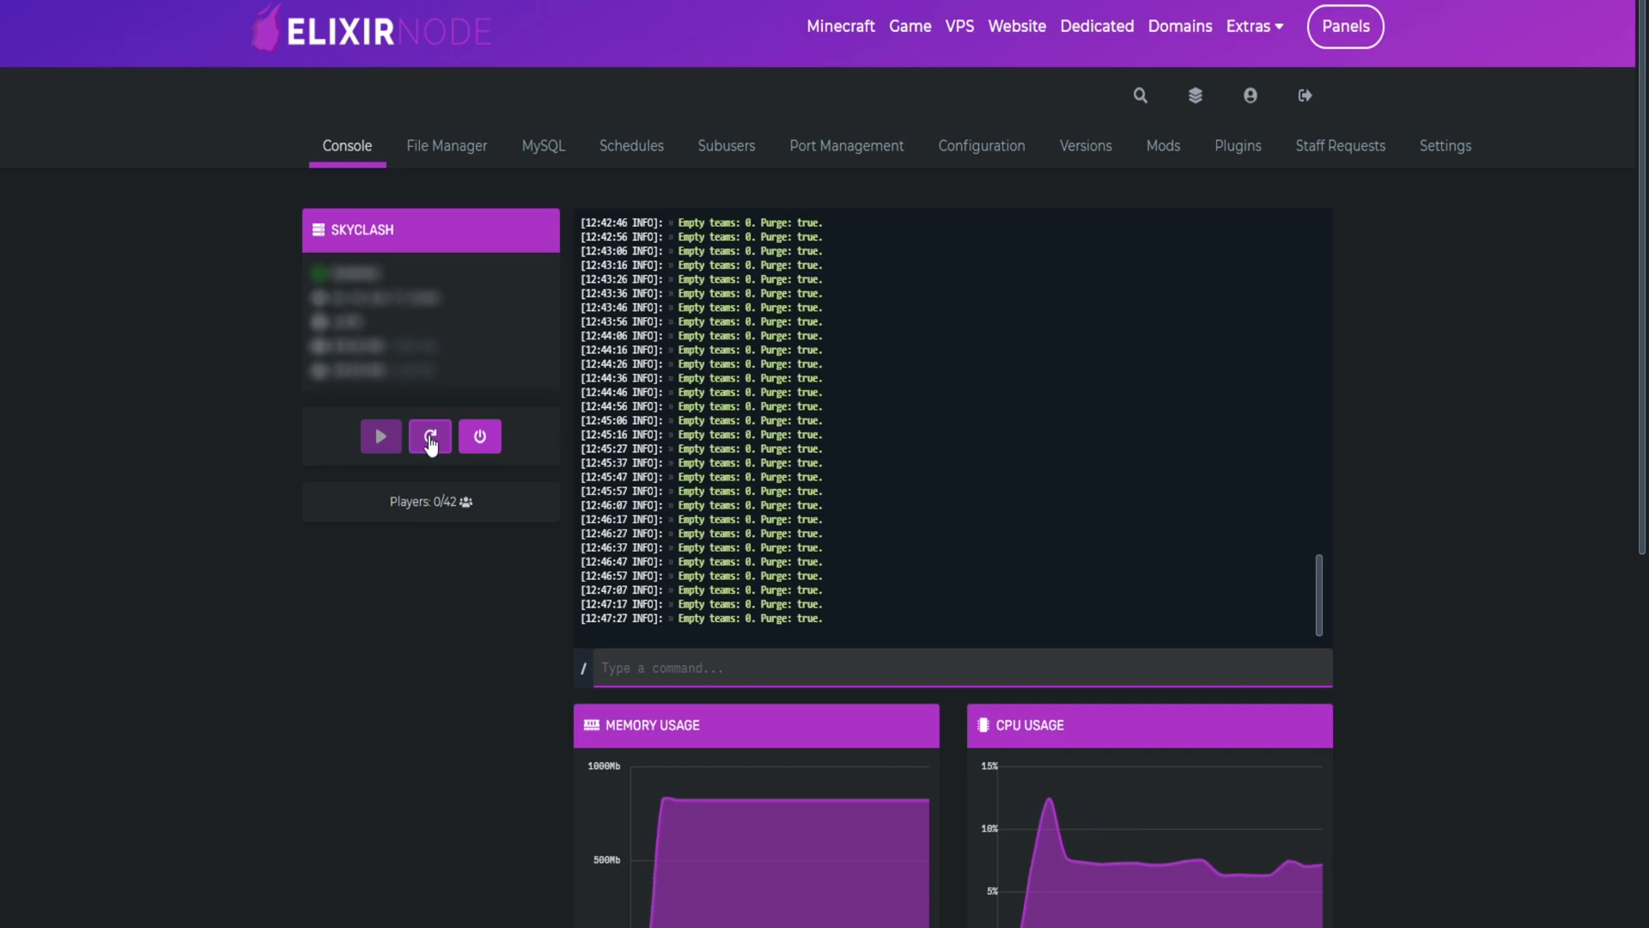
- Restart the SkyClash server and confirm the Spawn, Spawn_nether and Spawn_the_end folders appear
{"action": "left_click", "coordinate": [430, 436]}
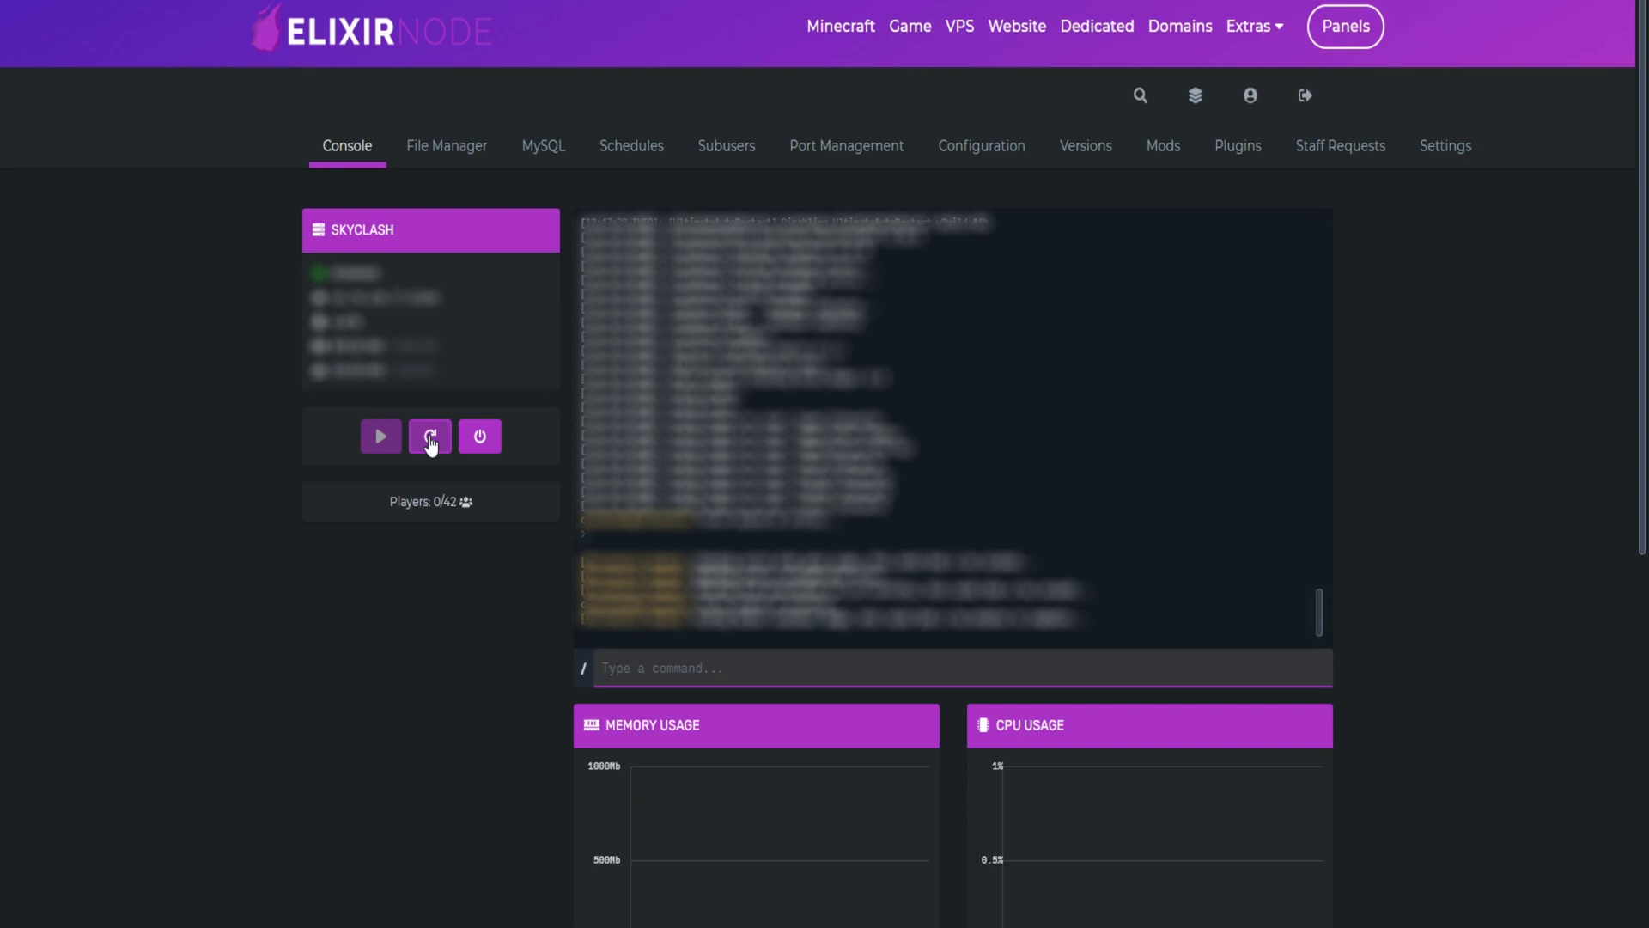
{"action": "left_click", "coordinate": [446, 145]}
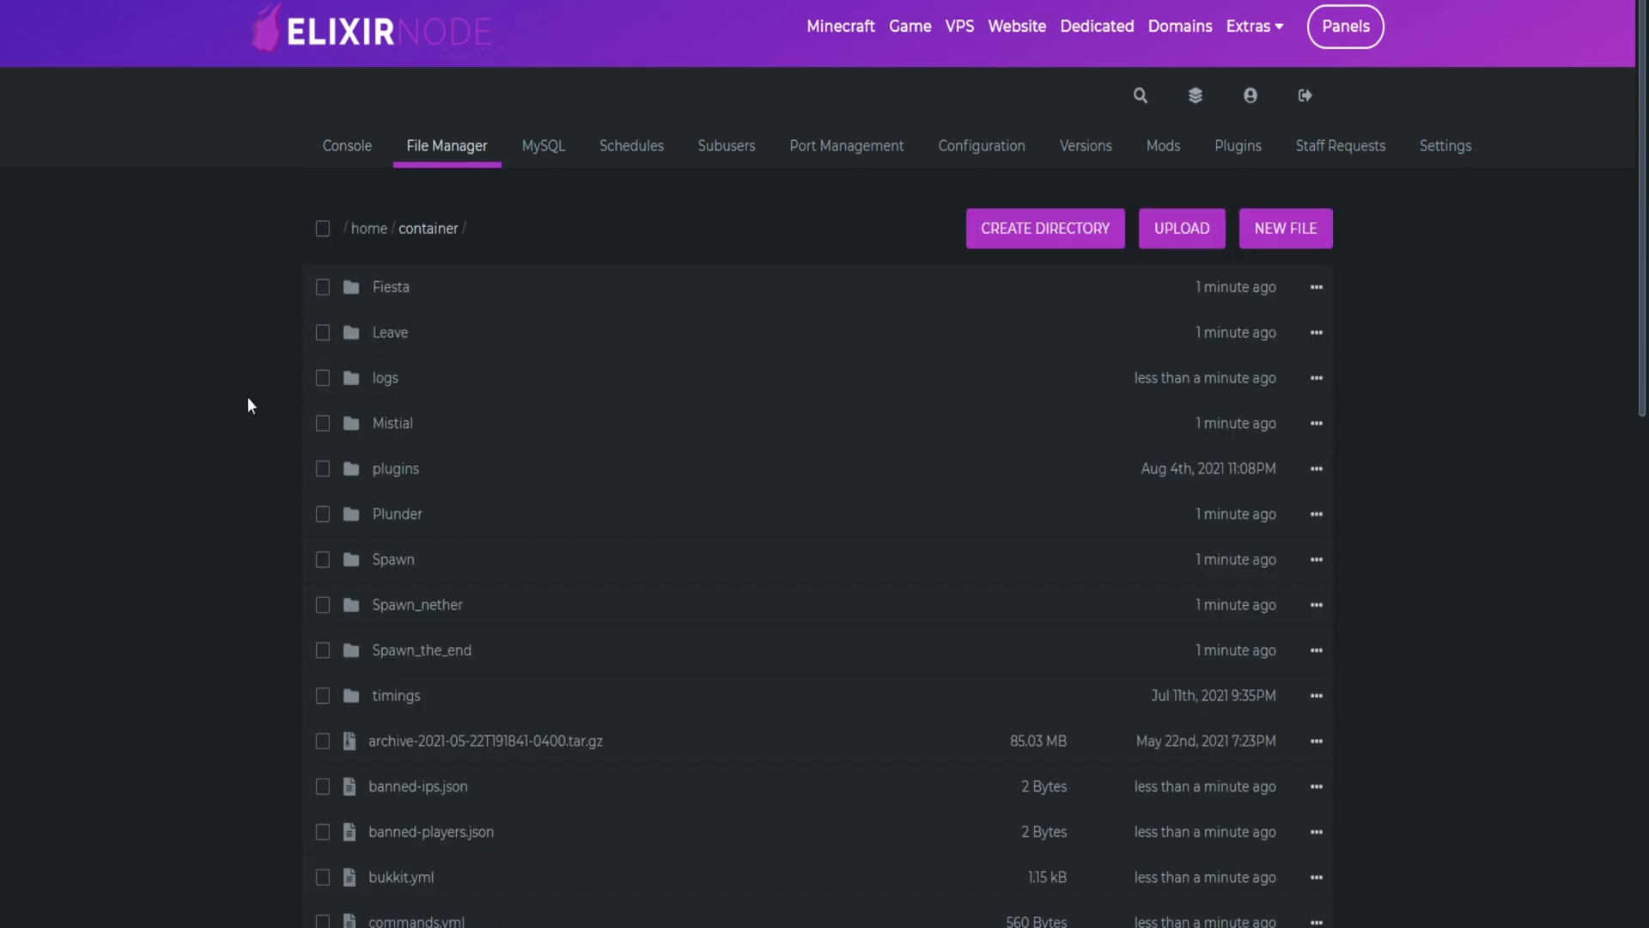
{"action": "mouse_move", "coordinate": [393, 559]}
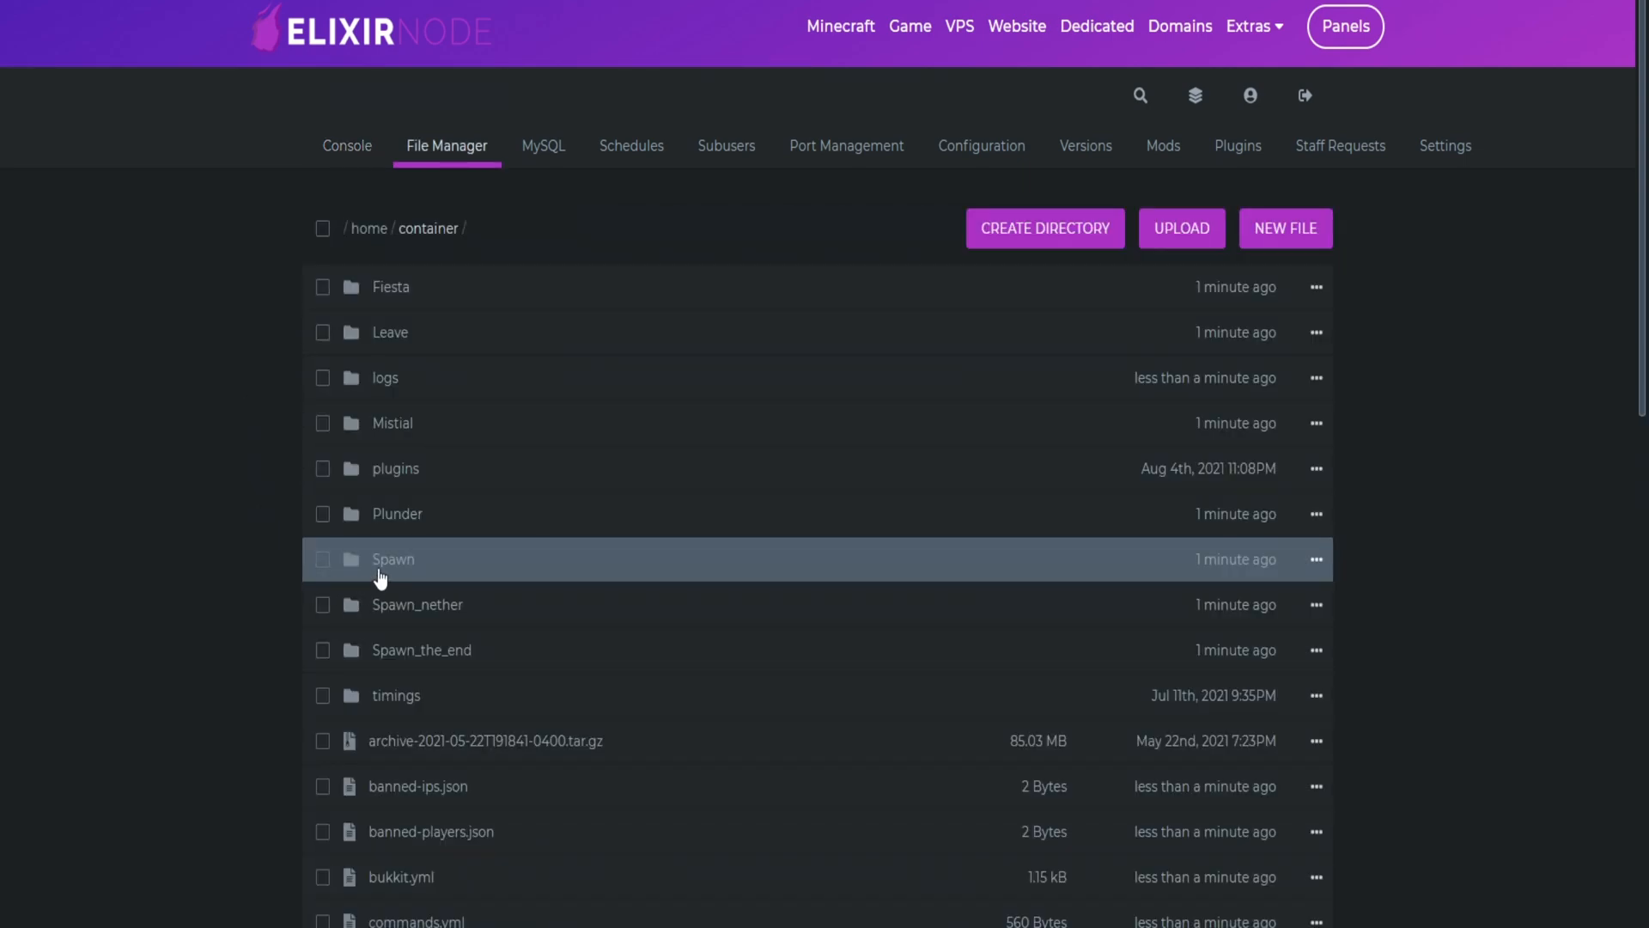
{"action": "mouse_move", "coordinate": [392, 558]}
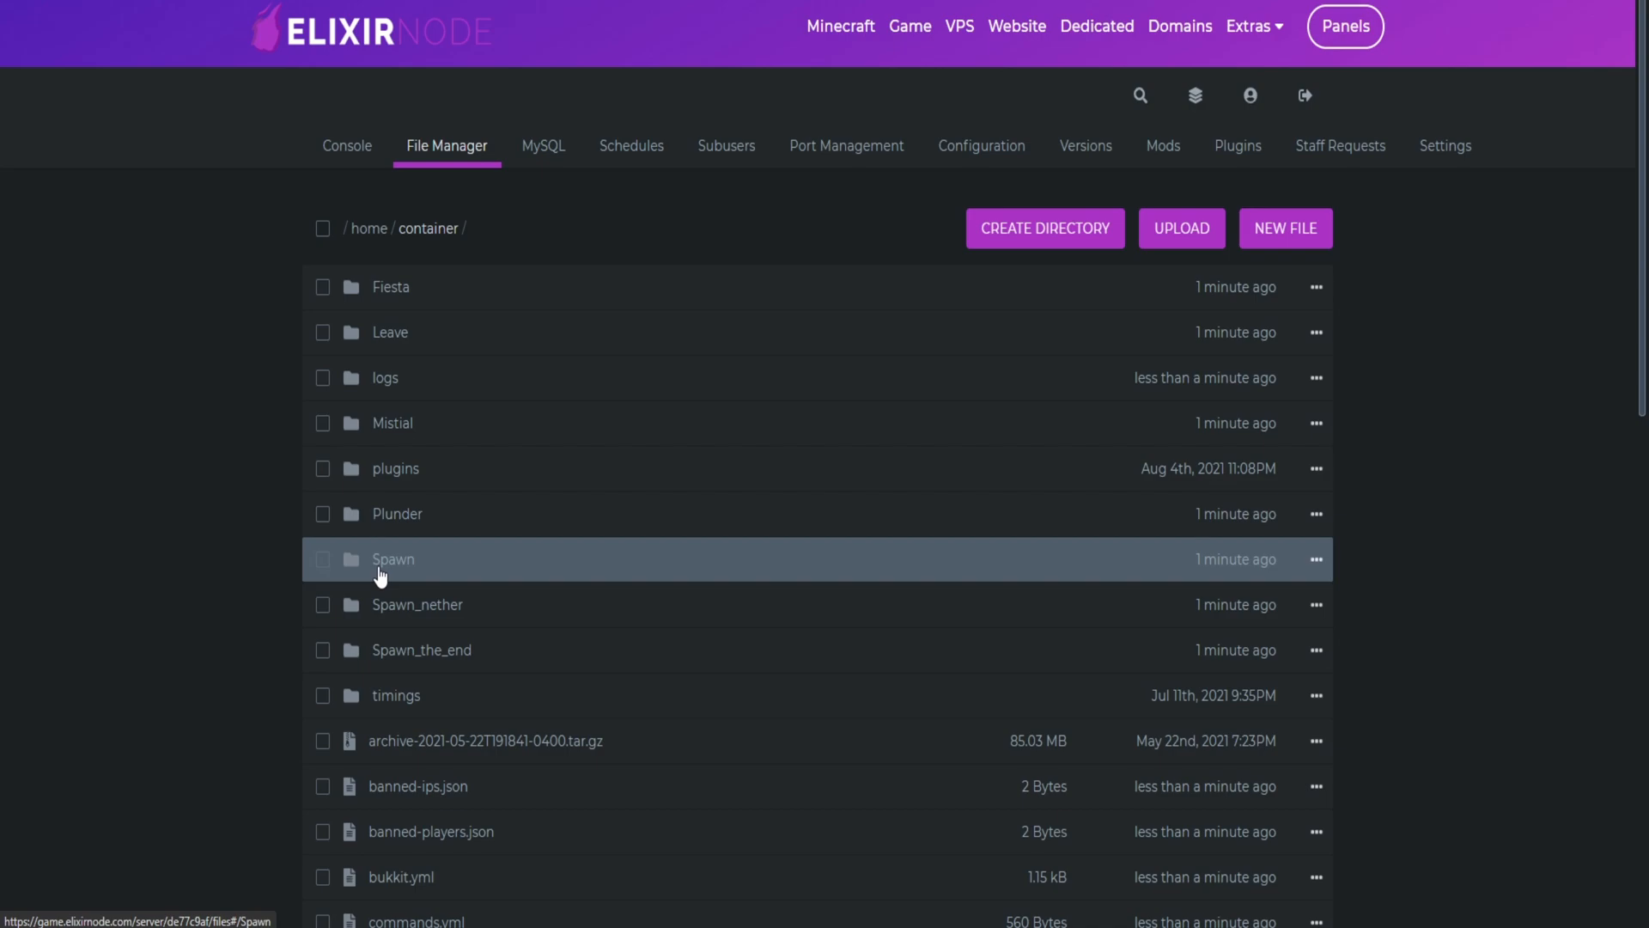
{"action": "mouse_move", "coordinate": [370, 573]}
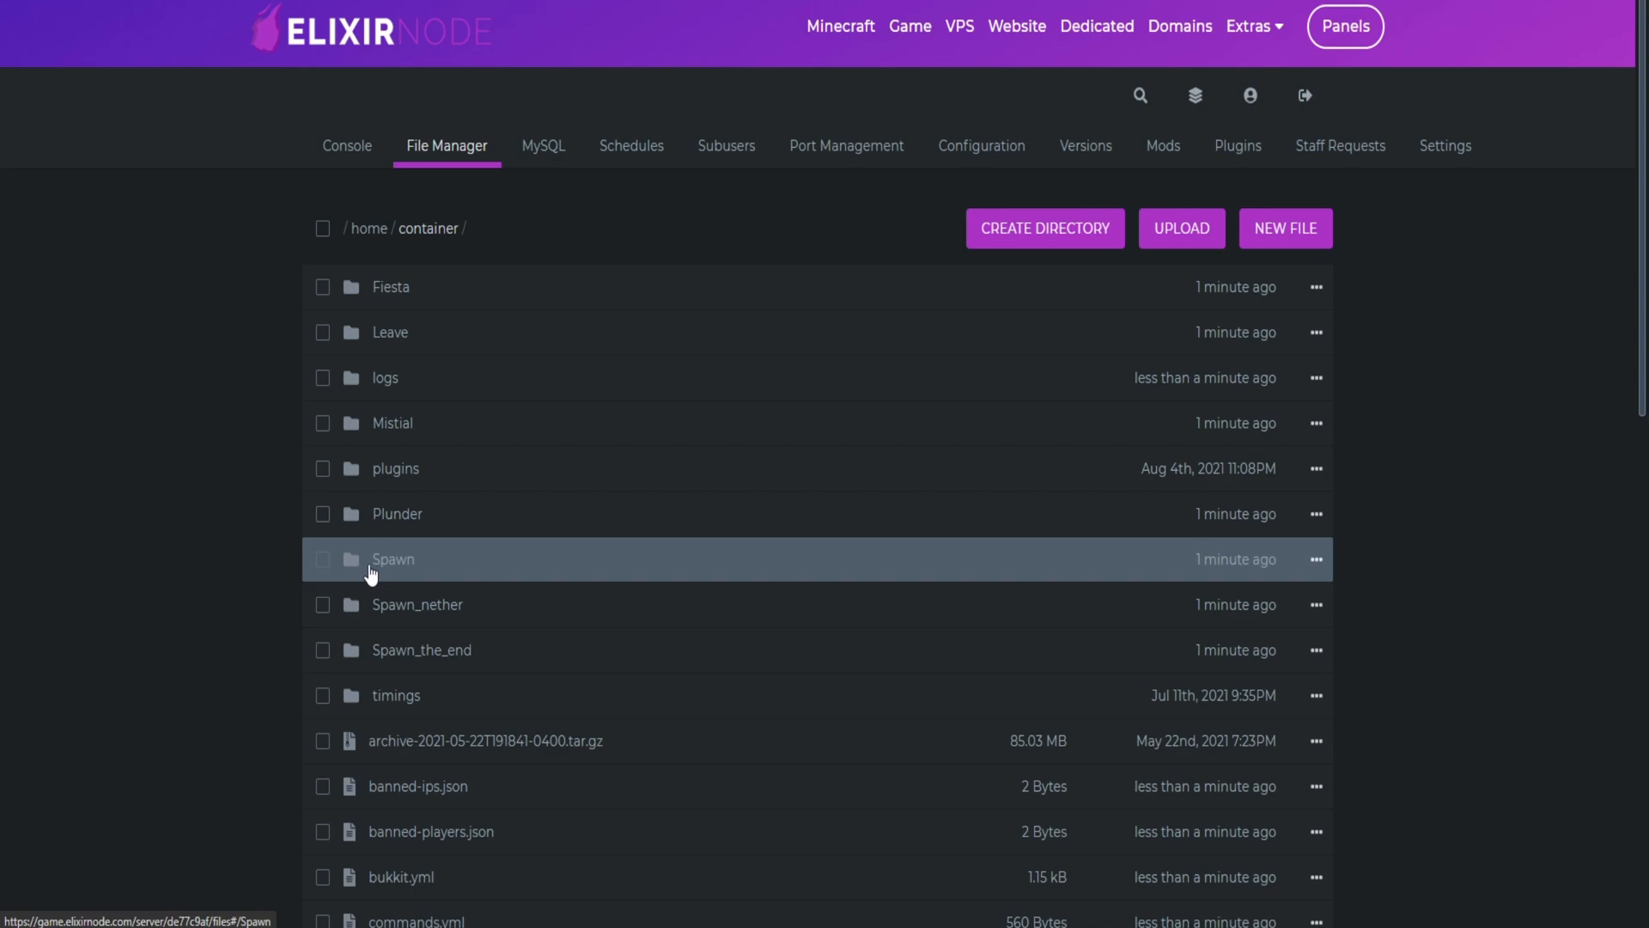